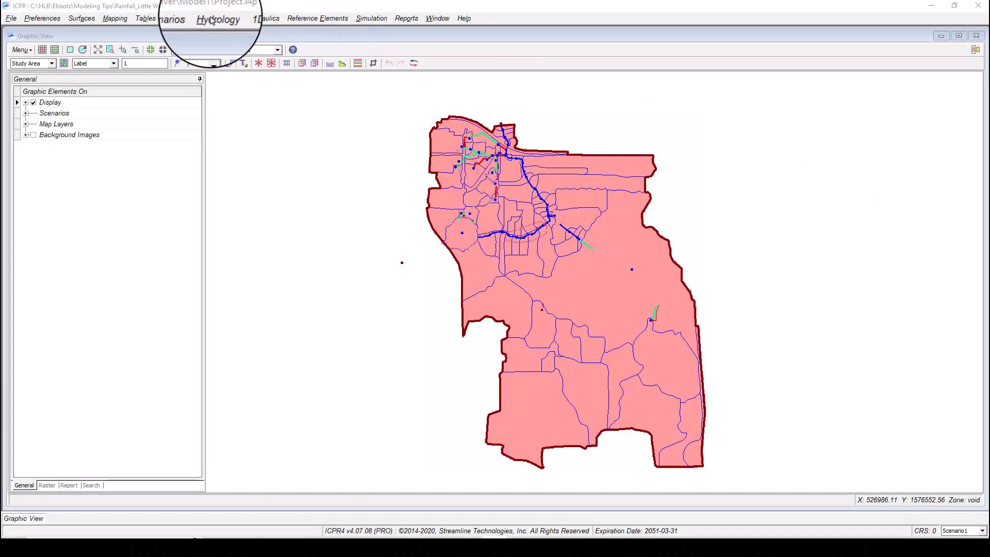
# Check a sub-basin's existing rainfall name list in Manual Basin data and dismiss the empty list
pyautogui.click(214, 18)
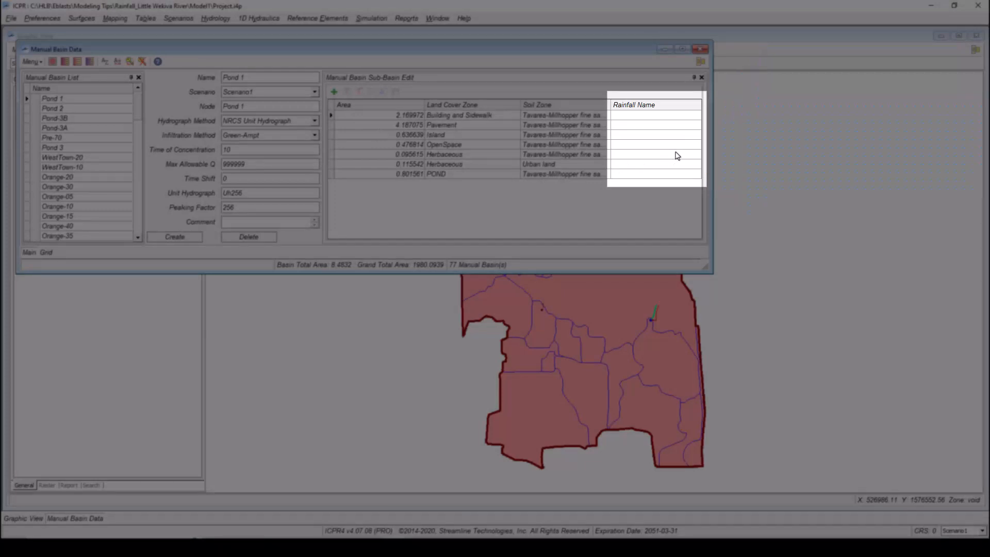
pyautogui.moveTo(627, 151)
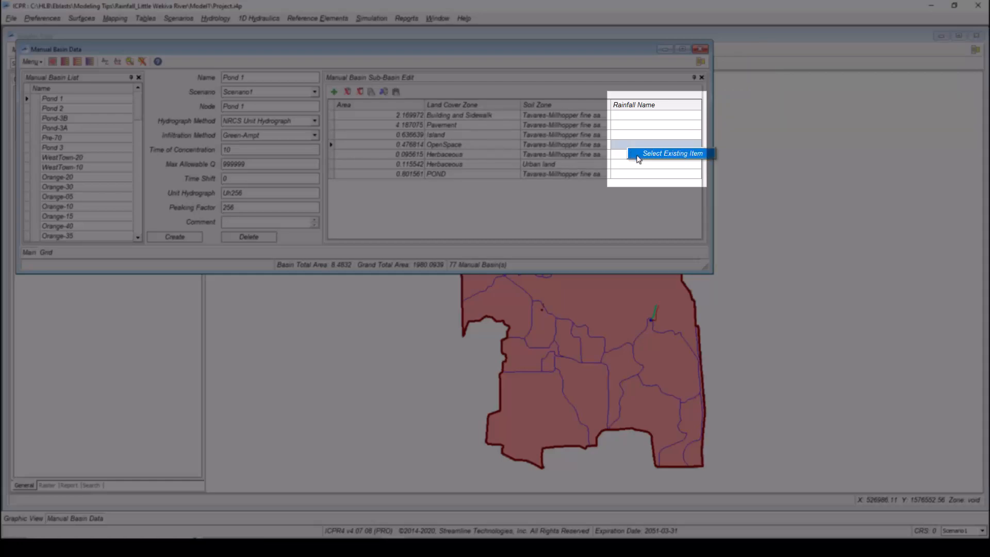
pyautogui.click(671, 152)
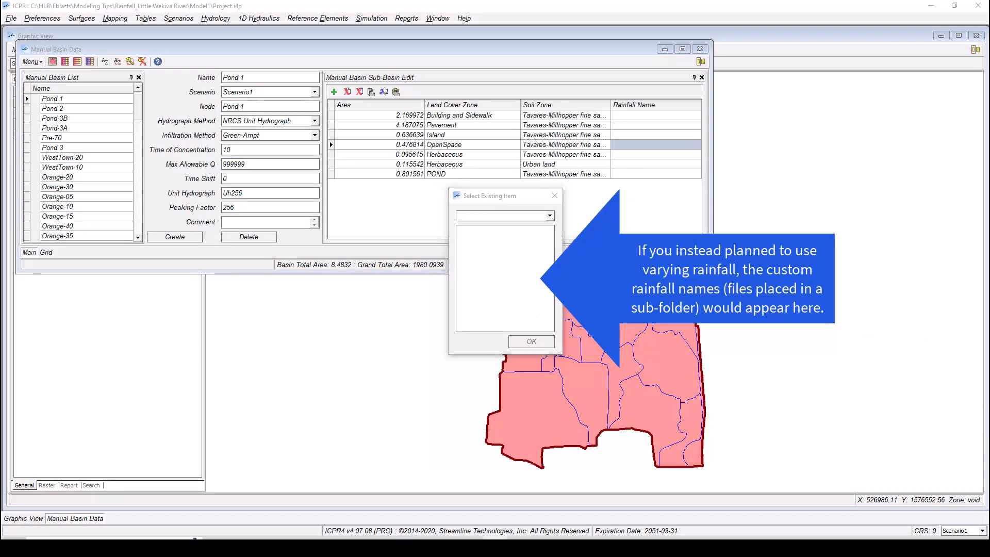
pyautogui.click(554, 195)
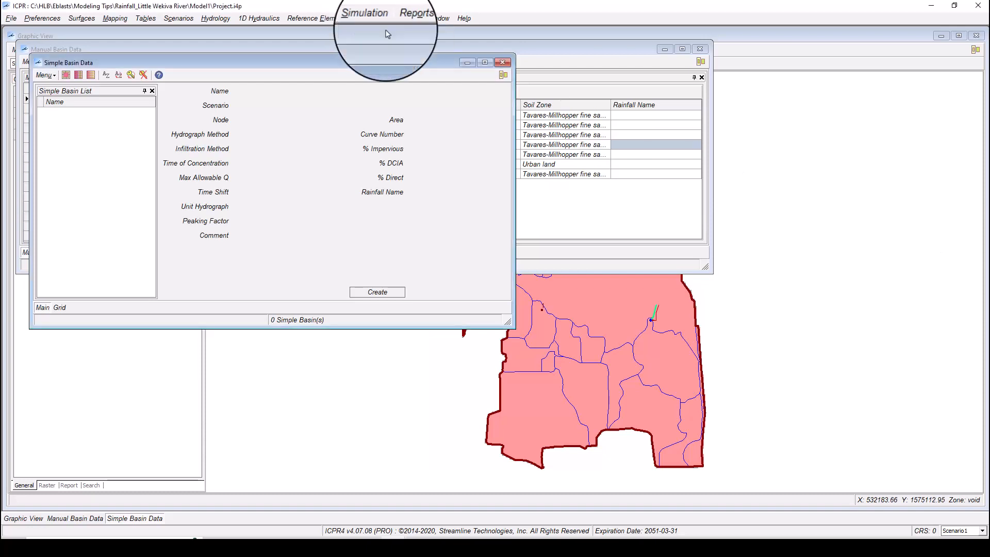
# Set the 010Y-24H simulation's global rainfall name to ~SCSII-24
pyautogui.click(371, 17)
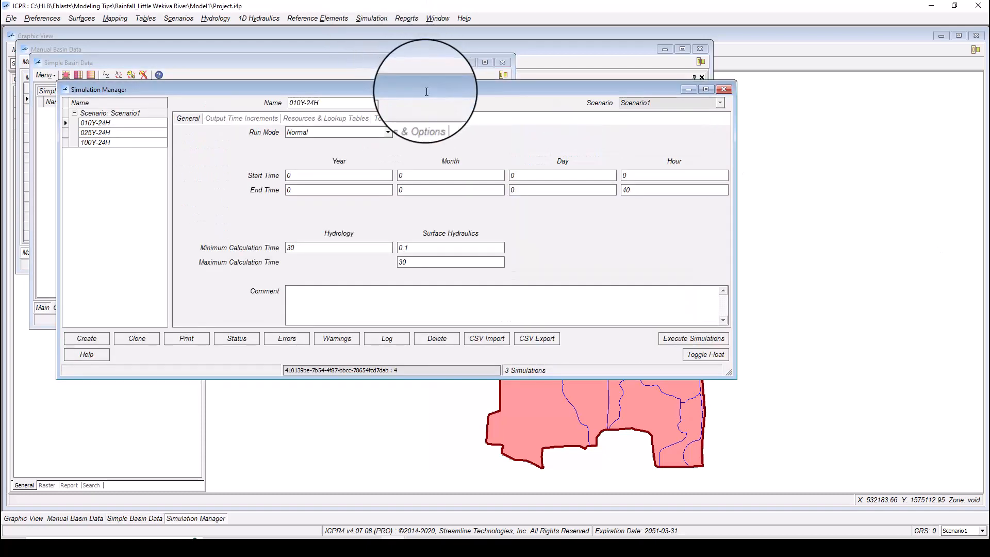
pyautogui.click(407, 118)
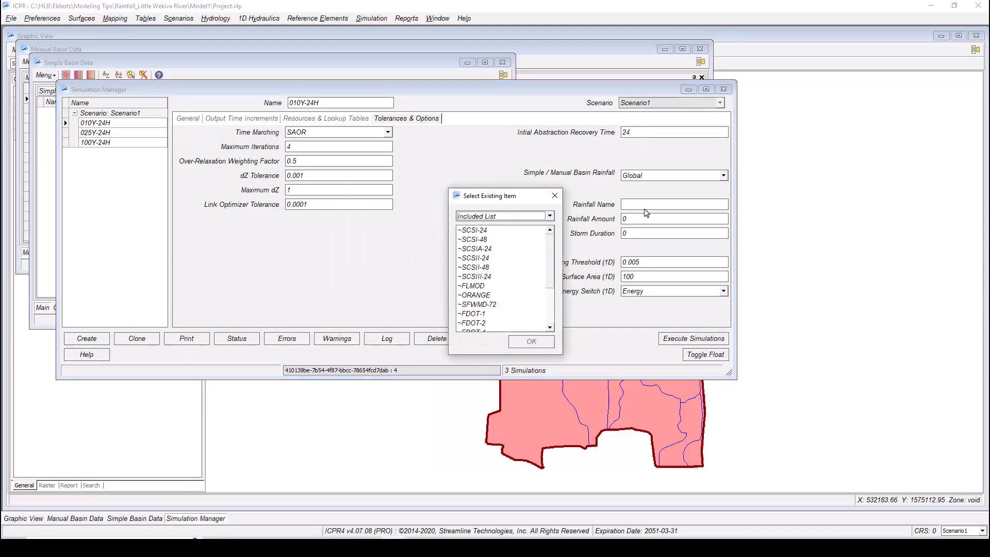
pyautogui.click(473, 258)
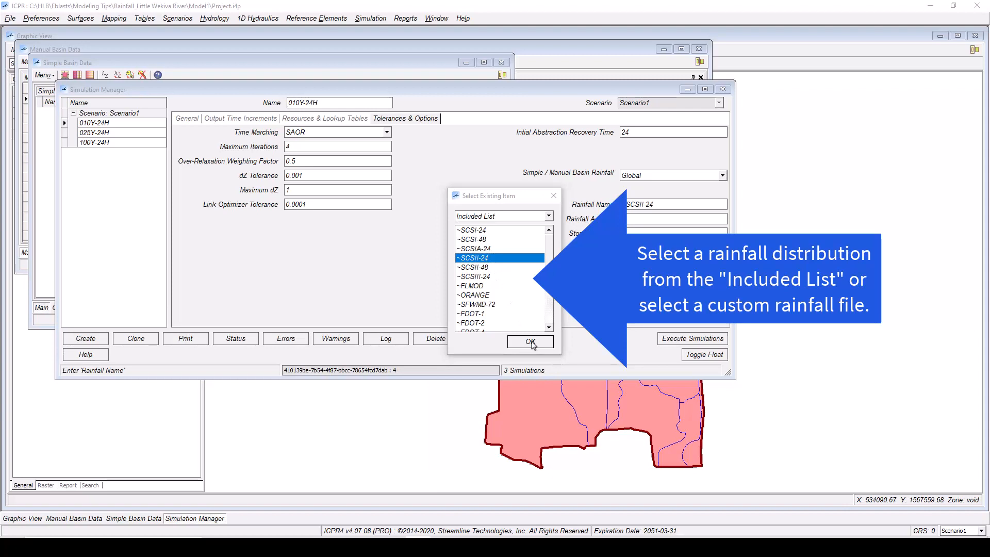
pyautogui.click(529, 341)
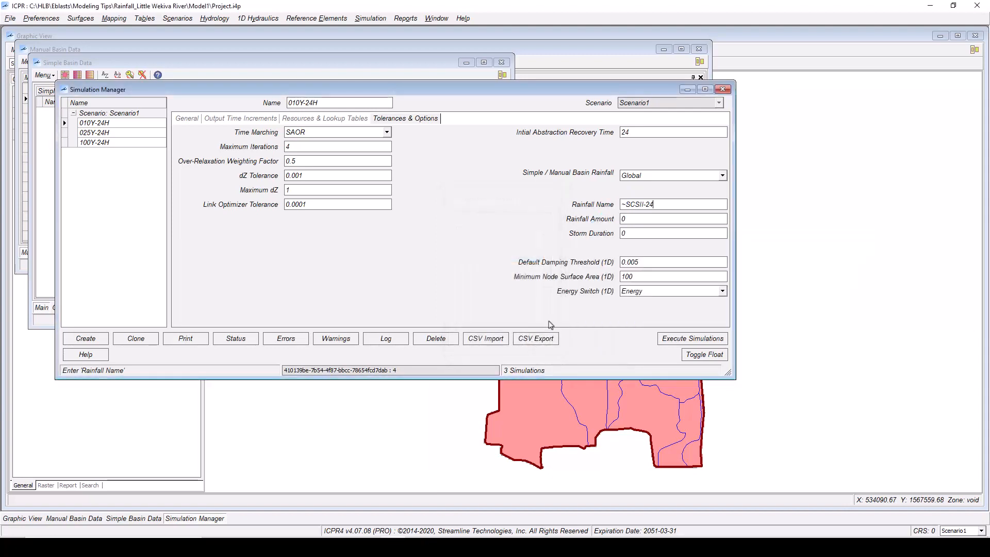
# Enter rainfall amount 4.3 and storm duration 24 for the global rainfall
pyautogui.click(672, 219)
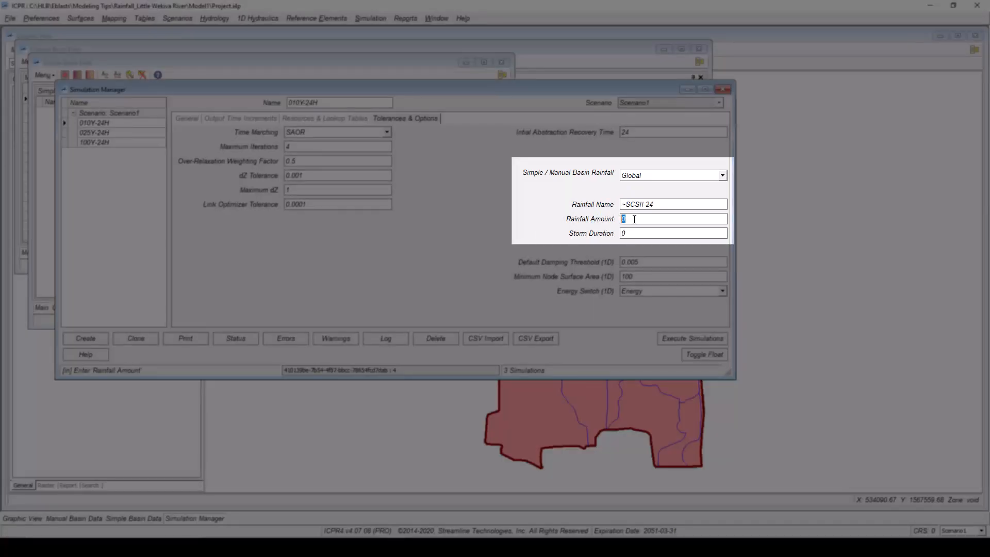
pyautogui.write('4.3')
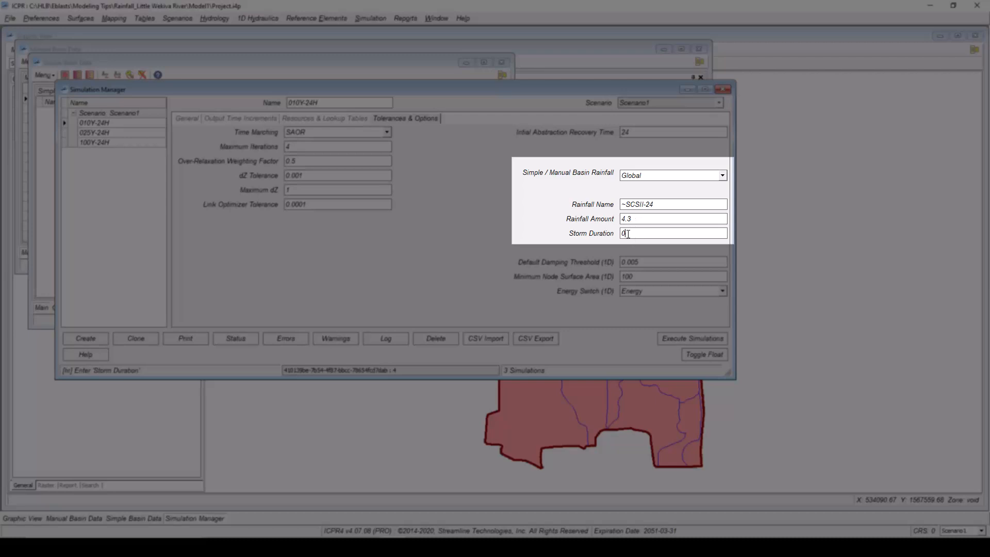
pyautogui.write('2')
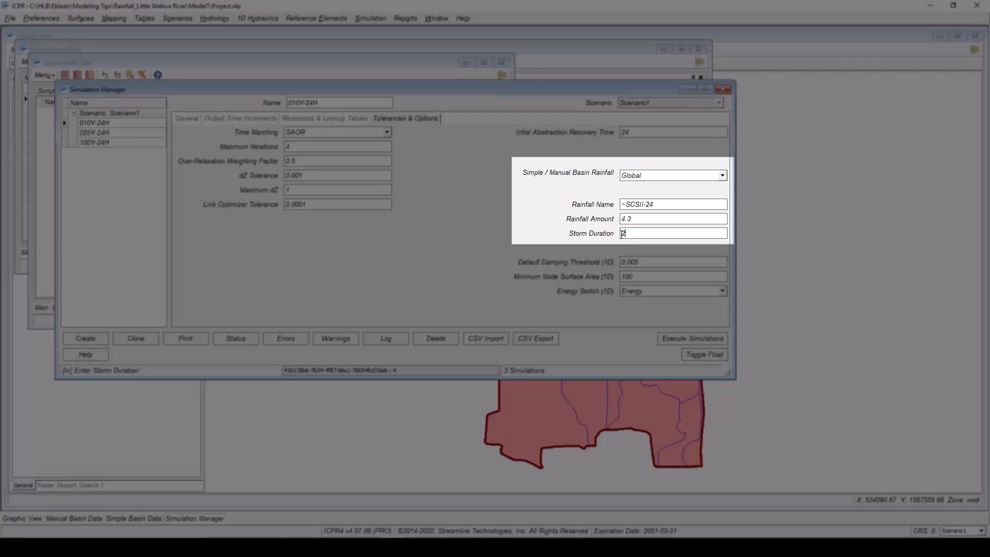
pyautogui.write('24')
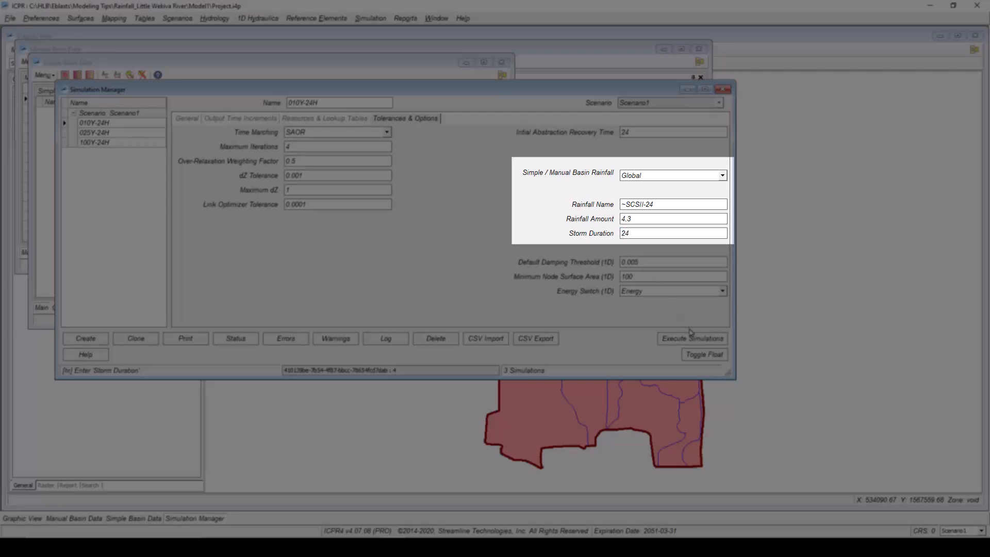
pyautogui.click(692, 338)
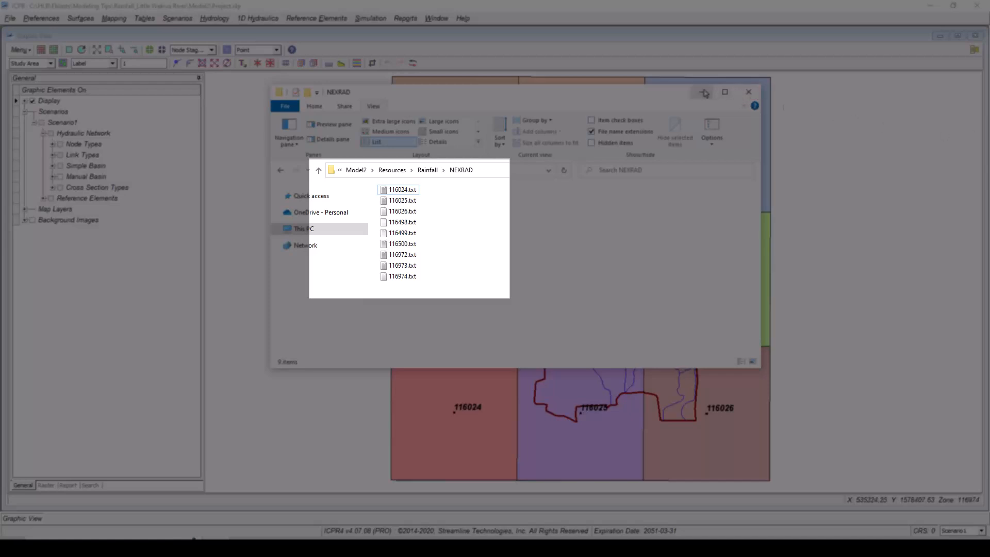
# Minimize the File Explorer window showing the NEXRAD rainfall files
pyautogui.click(748, 92)
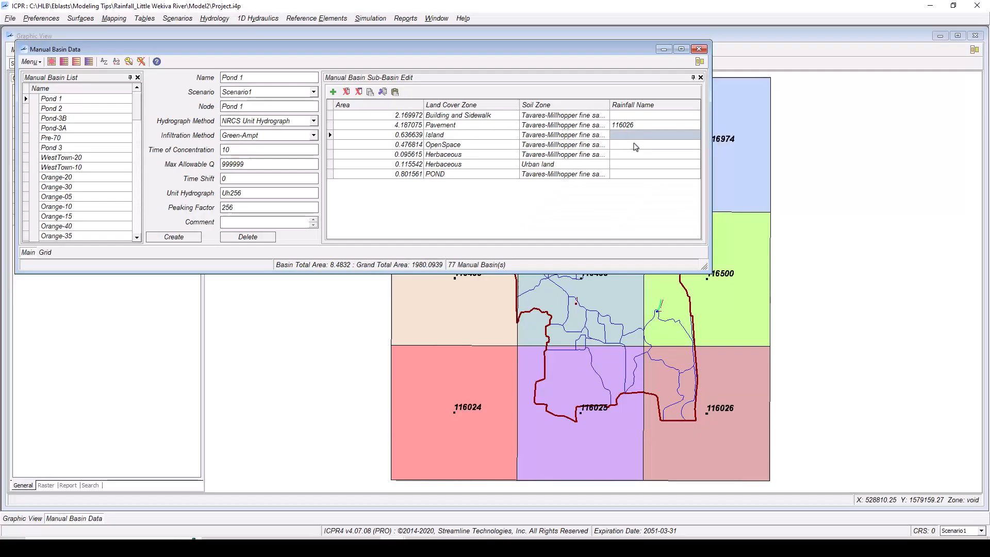
# Assign existing rainfall 116026 to Pond 1's Island sub-basin
pyautogui.click(637, 135)
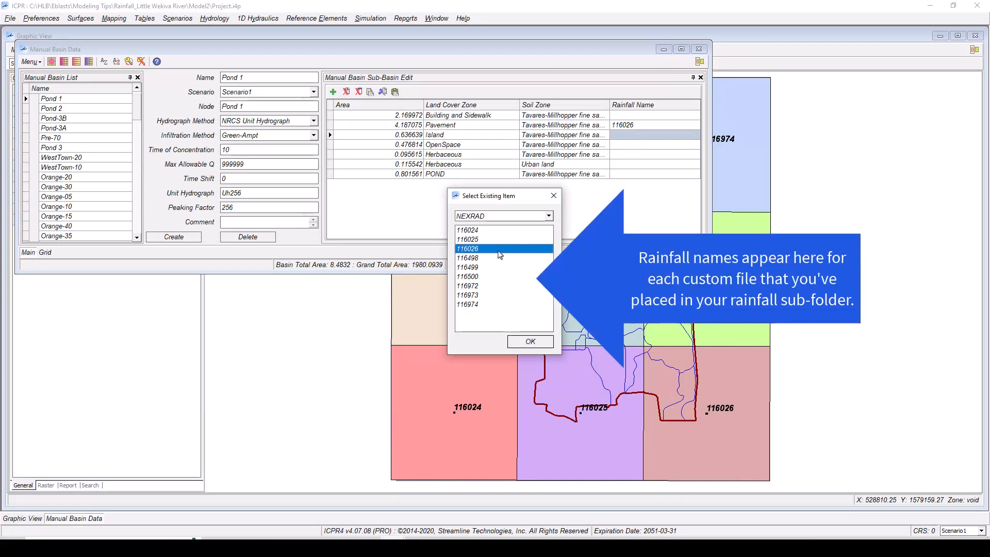
pyautogui.click(529, 341)
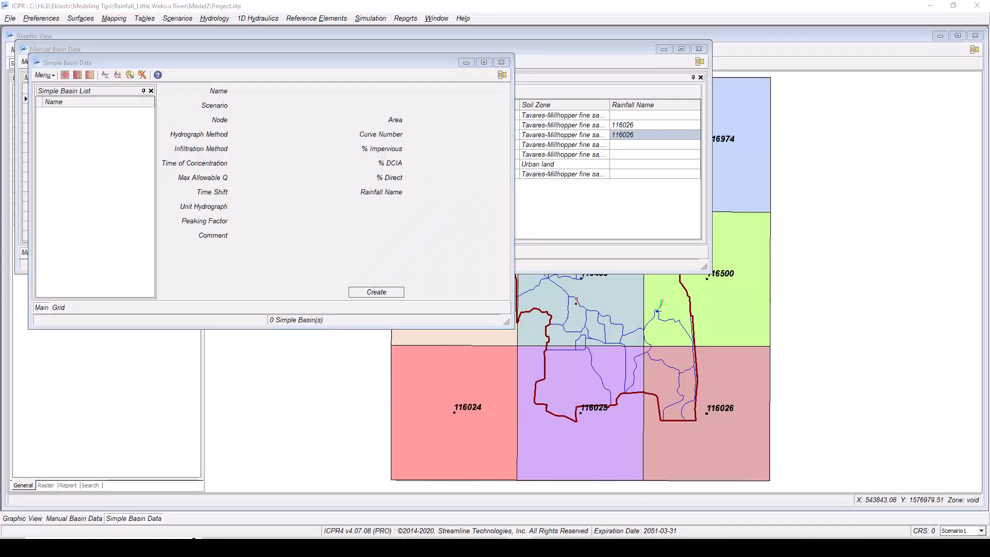
# Set Hurricane Ian's simple/manual basin rainfall to Basin Specification in the Simulation Manager
pyautogui.click(370, 18)
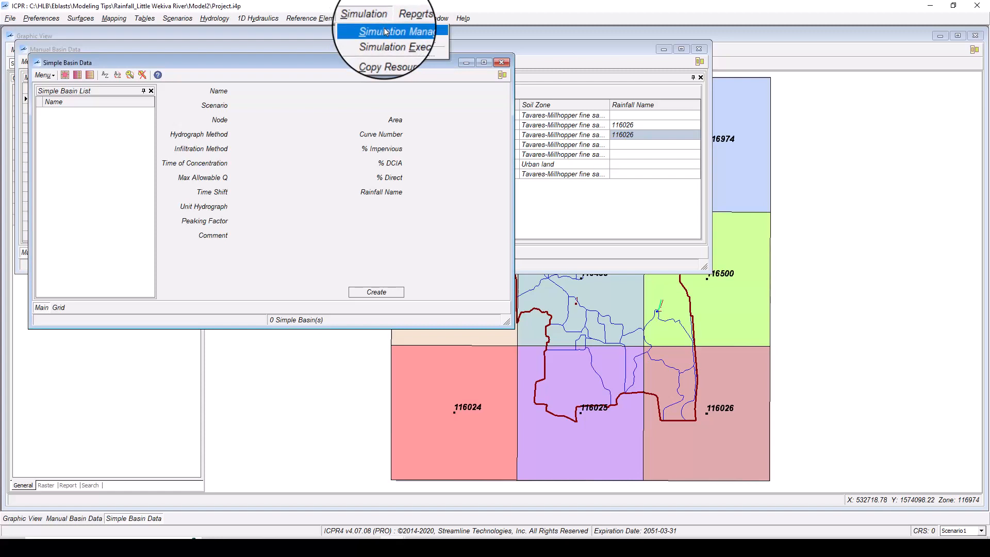
pyautogui.click(391, 31)
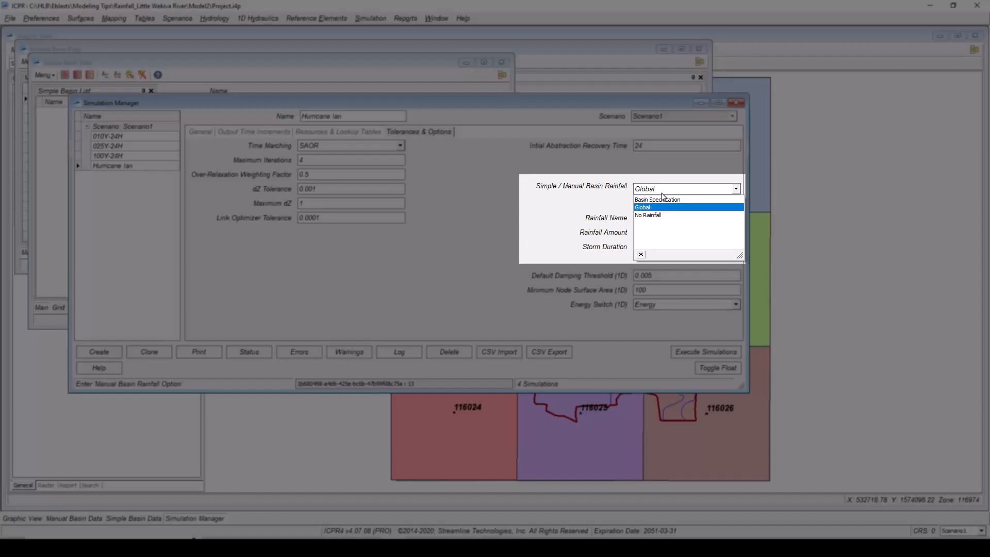
pyautogui.click(657, 199)
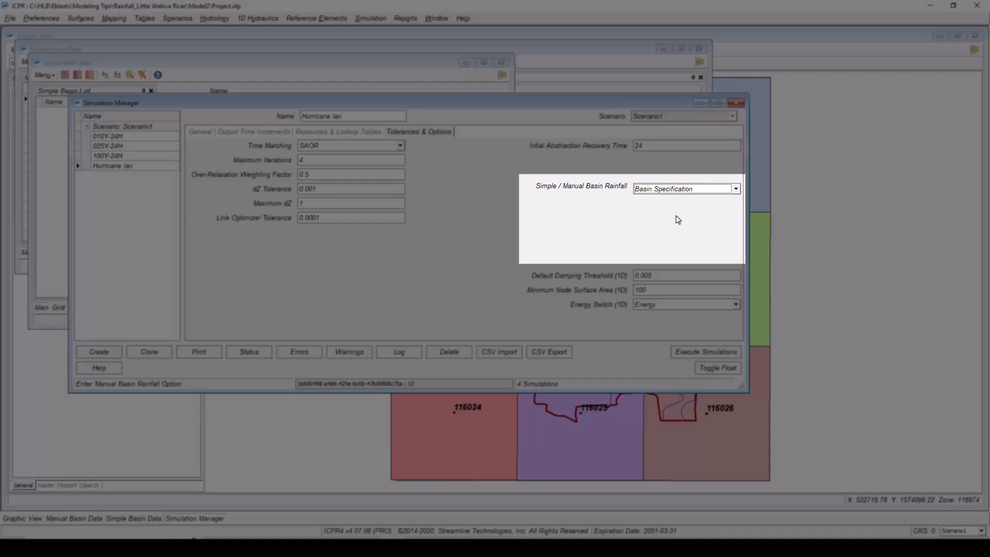
pyautogui.moveTo(687, 239)
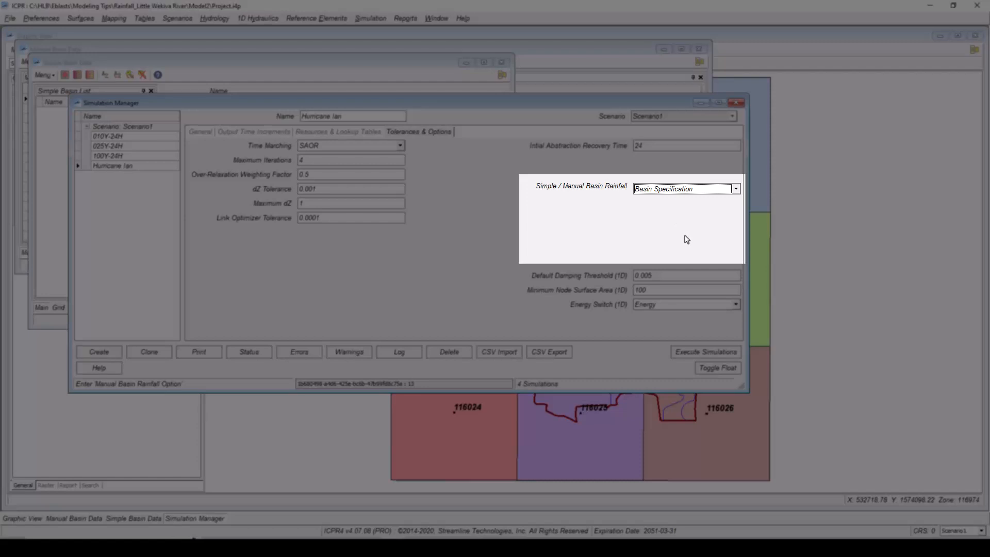
# Uncheck the three design storm simulations and check only Hurricane Ian for execution
pyautogui.click(705, 351)
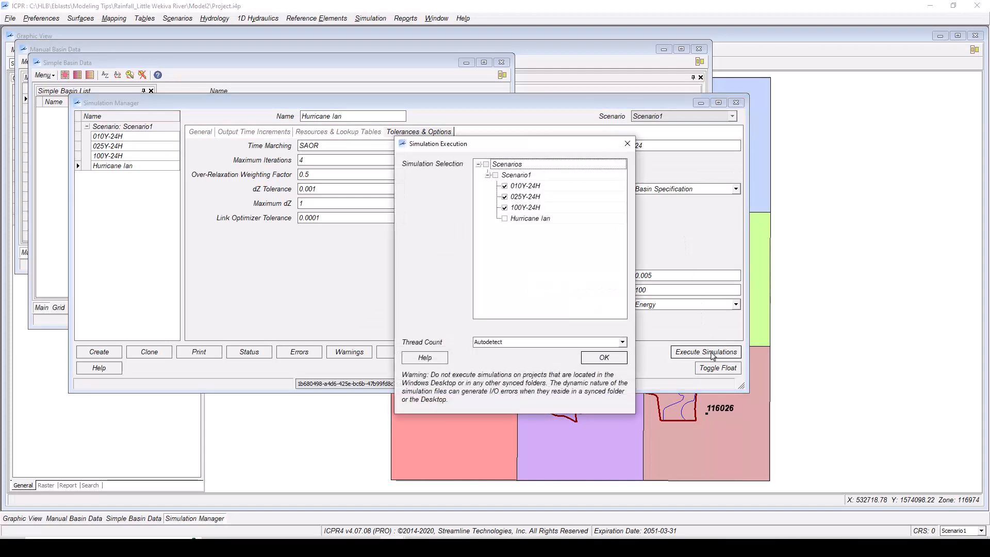
pyautogui.click(495, 175)
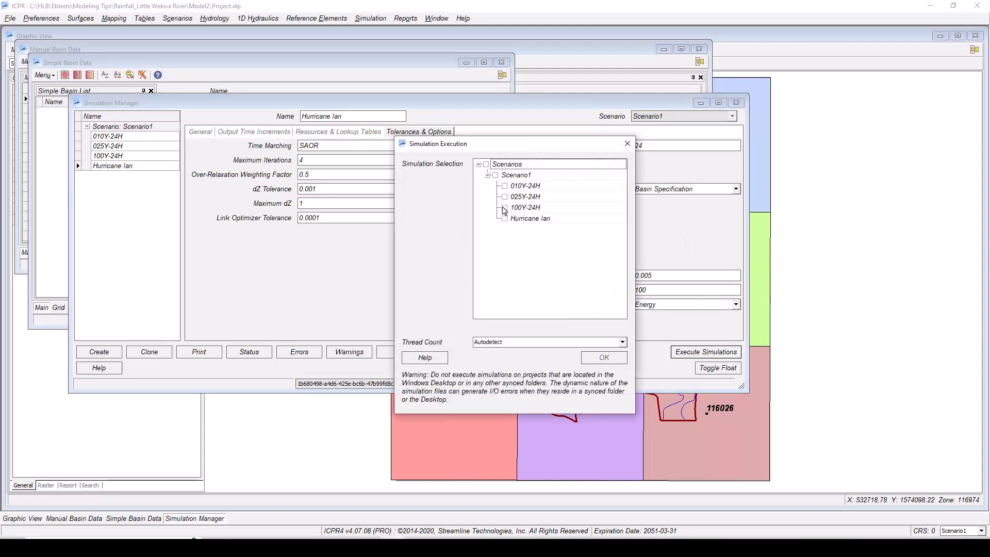
pyautogui.click(504, 218)
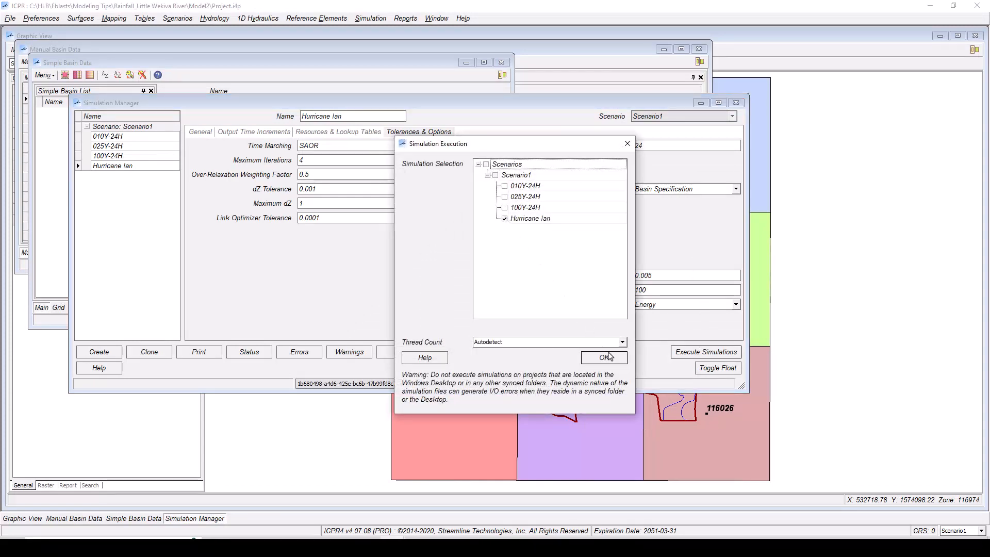